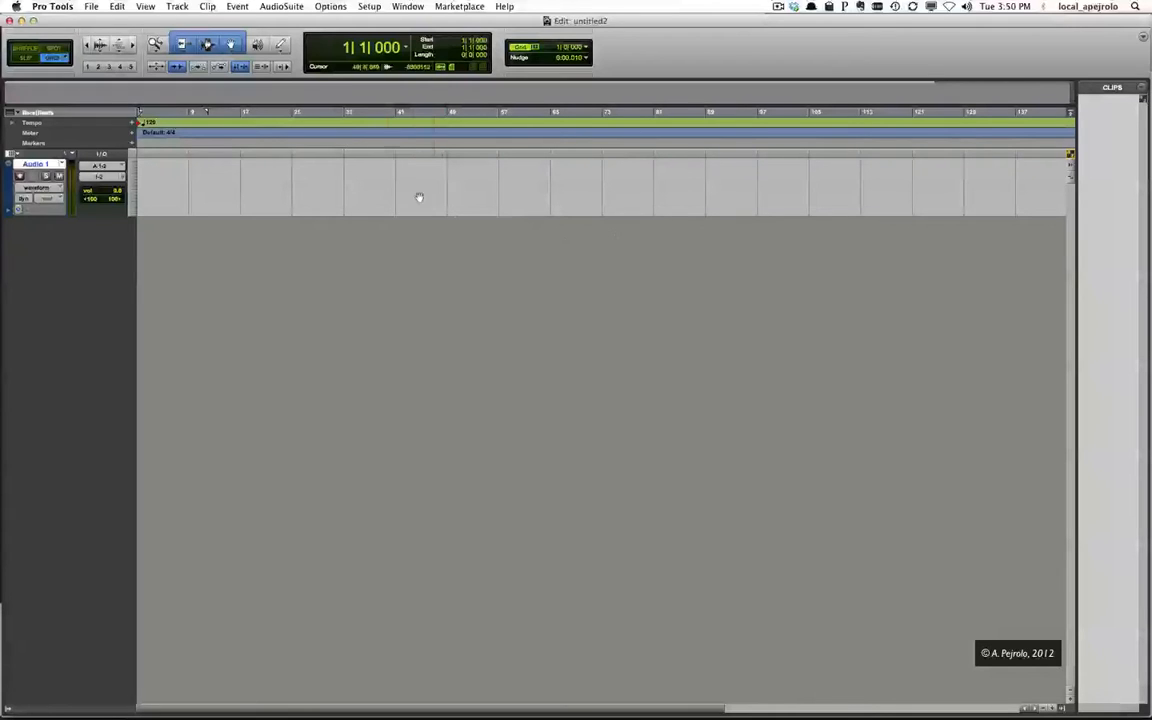
Start a video import from the File menu, reaching Sheraton Elevator.mov on the Desktop.
{"action": "left_click", "coordinate": [93, 7]}
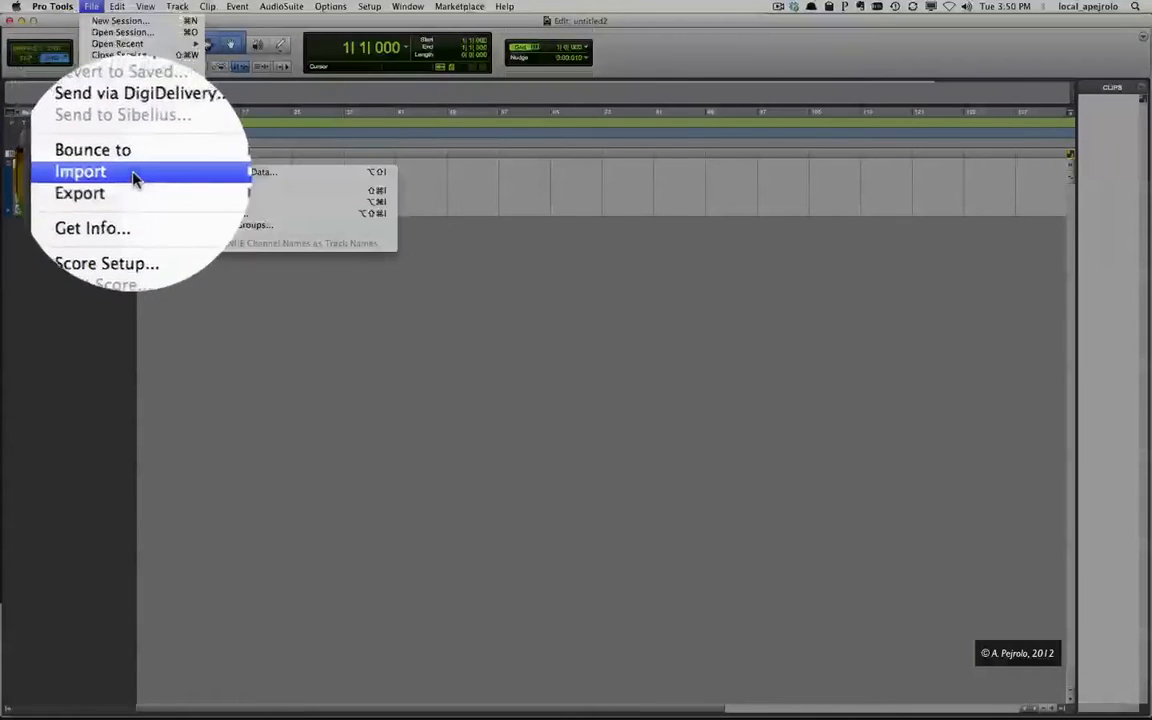
{"action": "mouse_move", "coordinate": [258, 212]}
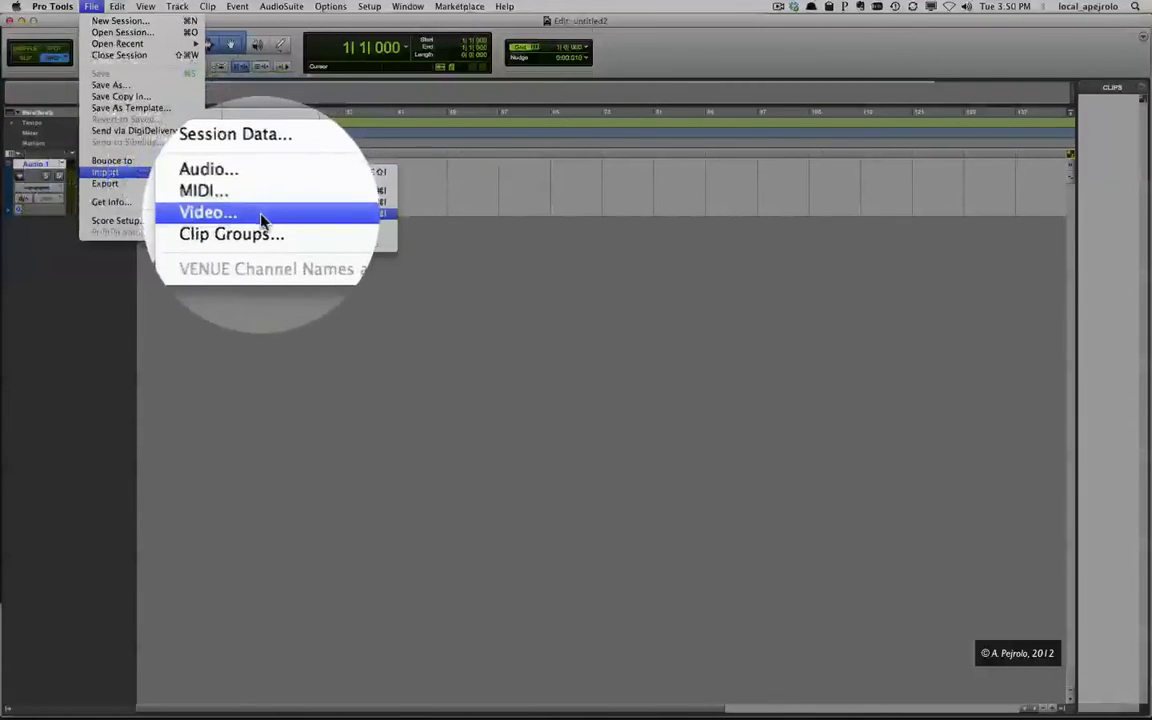
{"action": "left_click", "coordinate": [207, 212]}
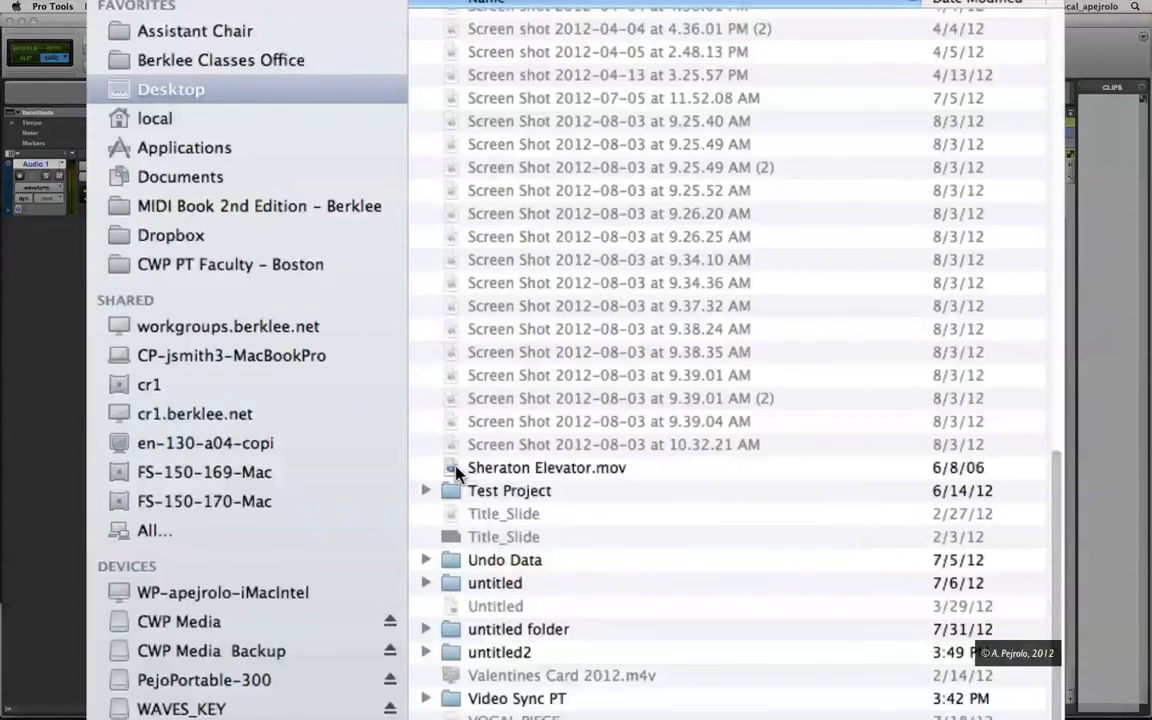
Import Sheraton Elevator.mov at Session Start with its audio included.
{"action": "double_click", "coordinate": [547, 468]}
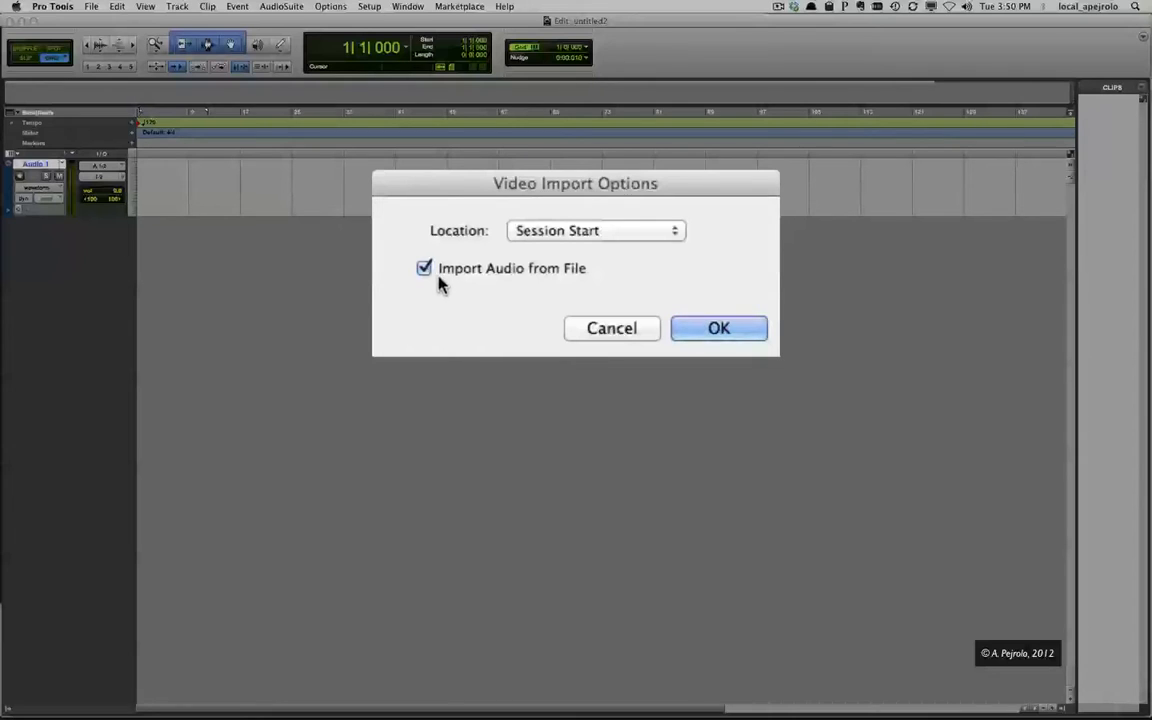
{"action": "mouse_move", "coordinate": [527, 285]}
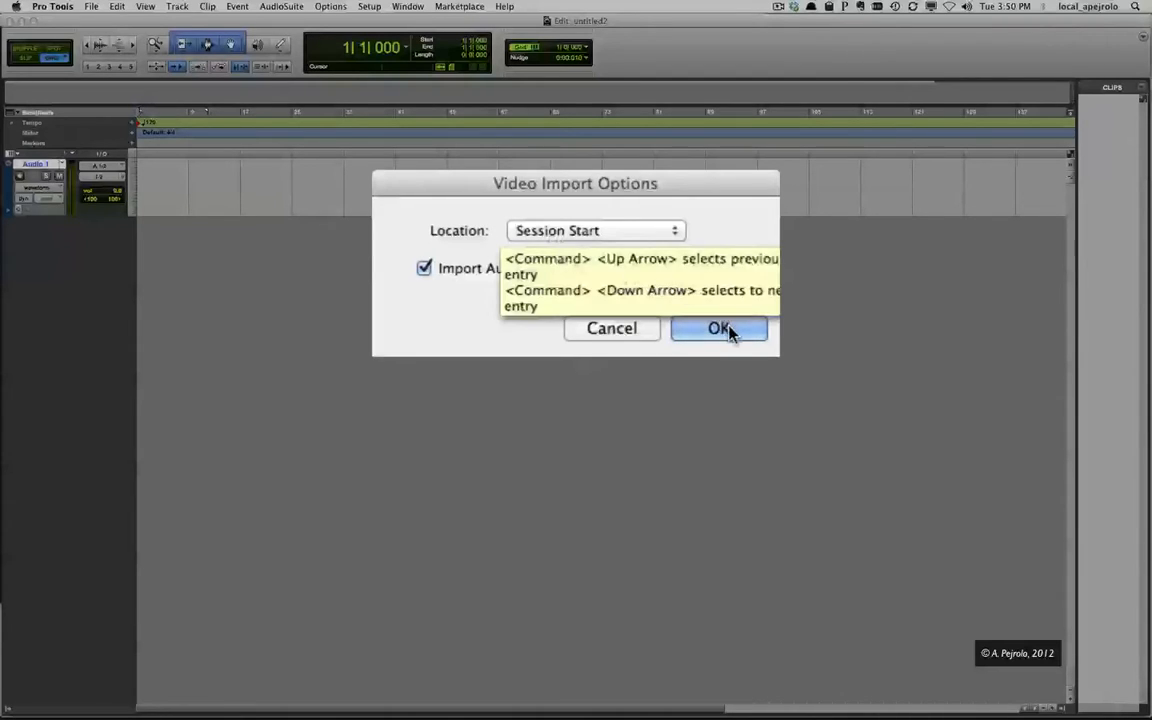
{"action": "left_click", "coordinate": [718, 329]}
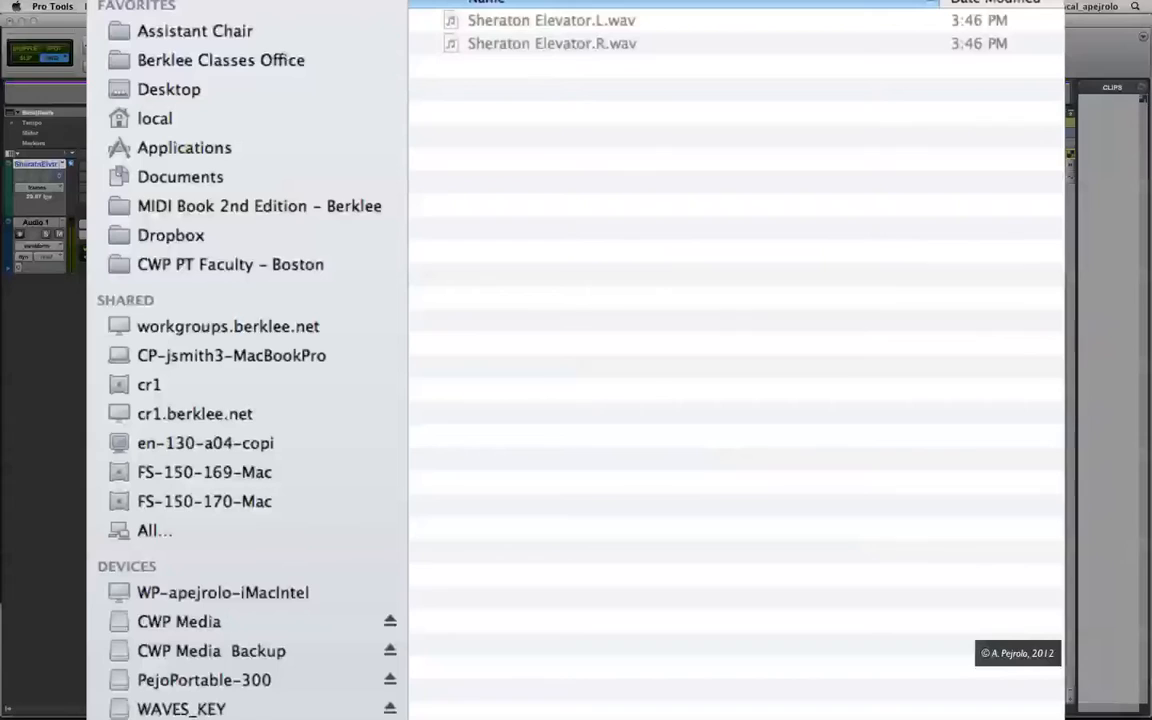
{"action": "mouse_move", "coordinate": [533, 145]}
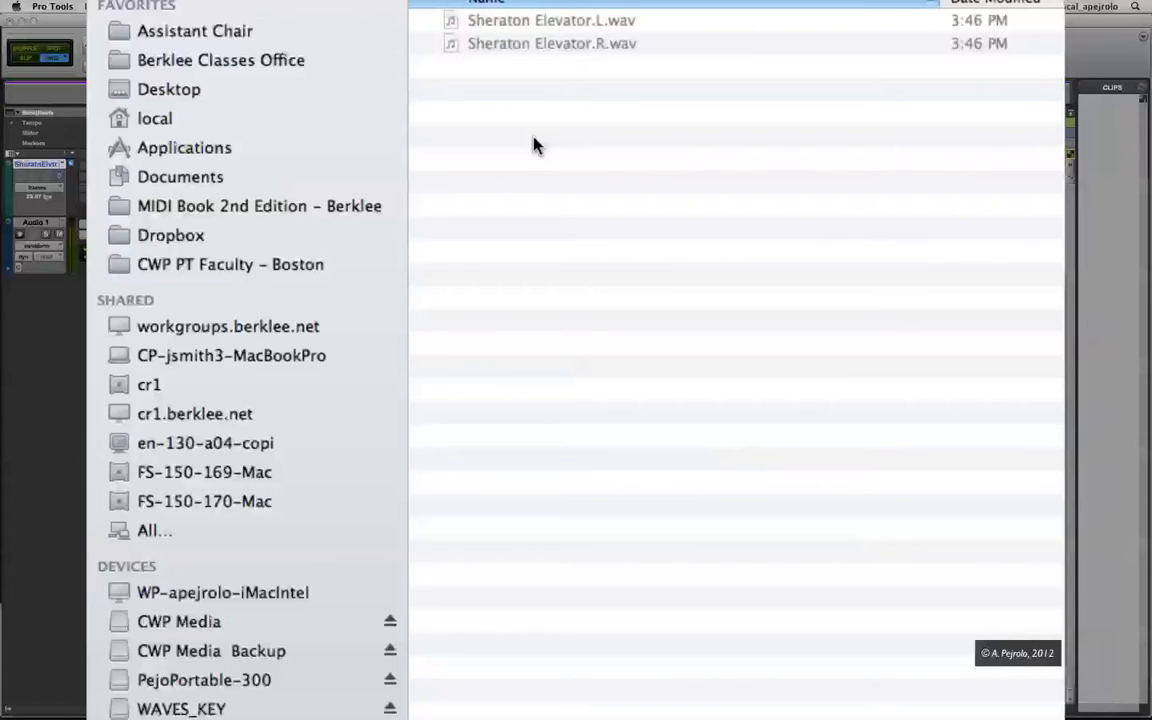
{"action": "mouse_move", "coordinate": [563, 216]}
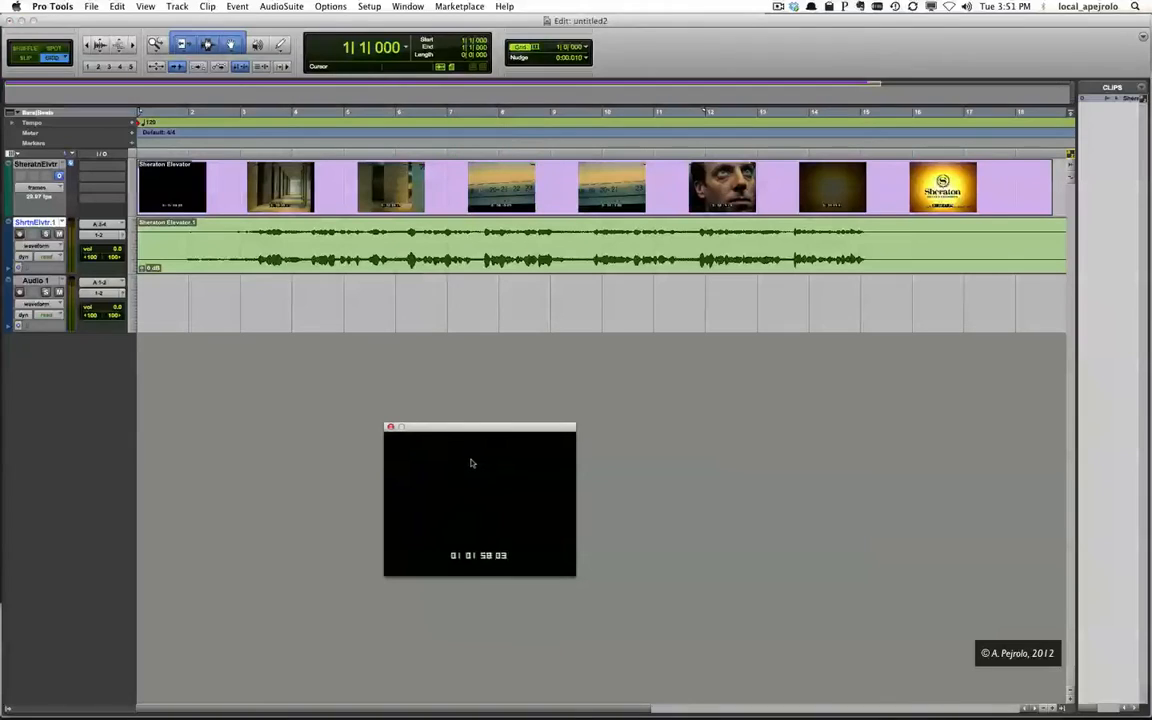
Move the Video window higher and set the picture to a larger display size.
{"action": "left_click_drag", "start_coordinate": [480, 427], "coordinate": [437, 363]}
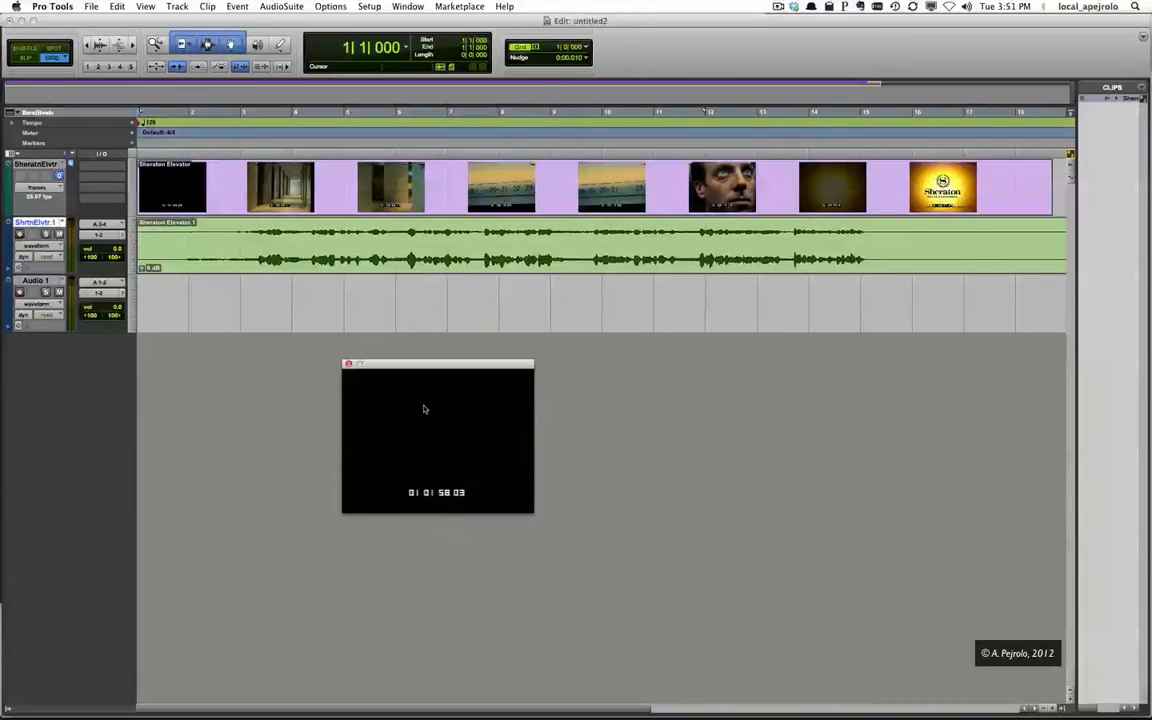
{"action": "right_click", "coordinate": [425, 408]}
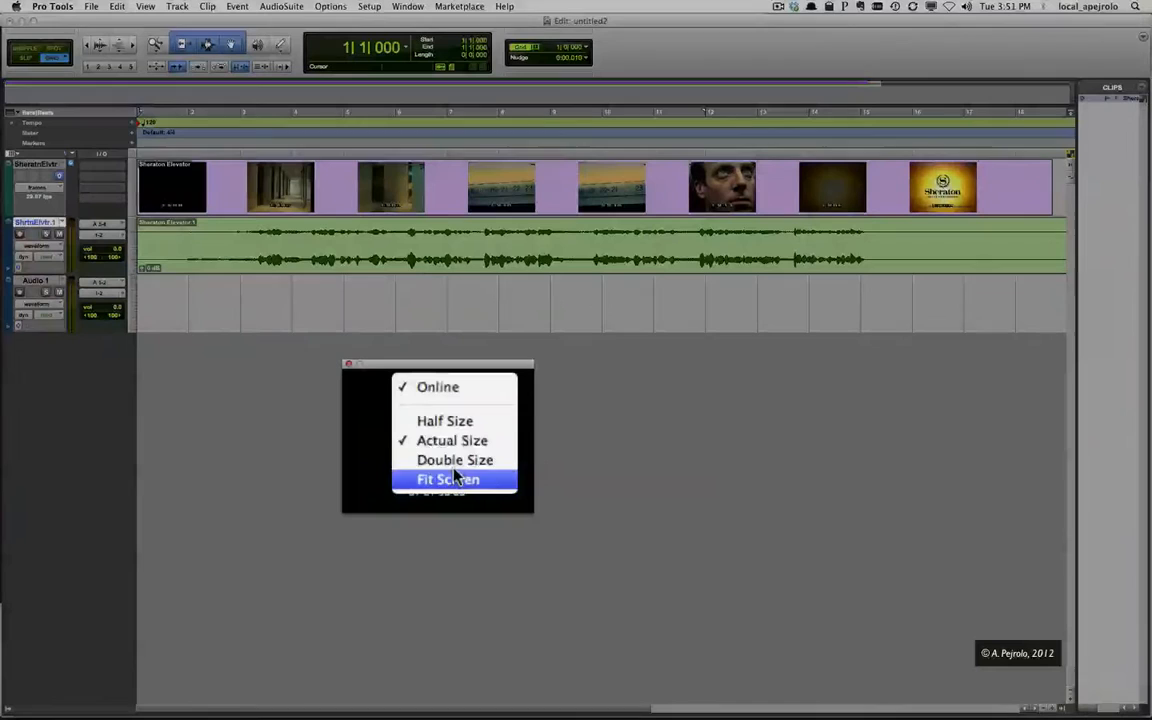
{"action": "left_click", "coordinate": [454, 460]}
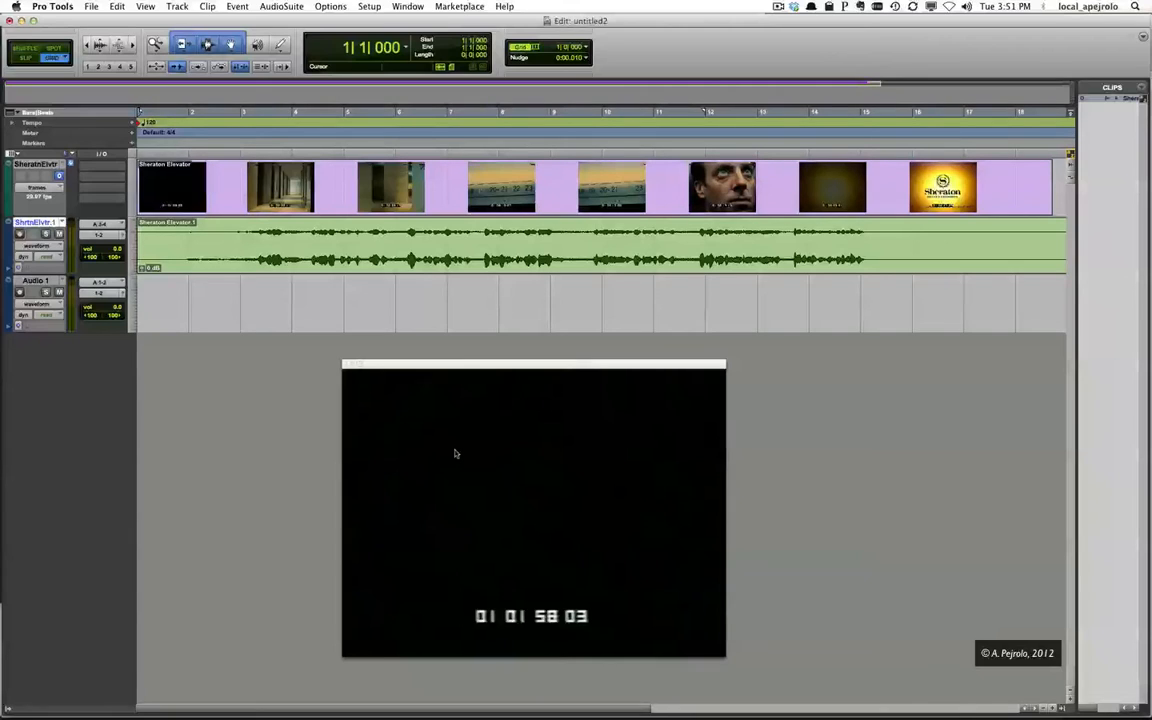
{"action": "mouse_move", "coordinate": [470, 458]}
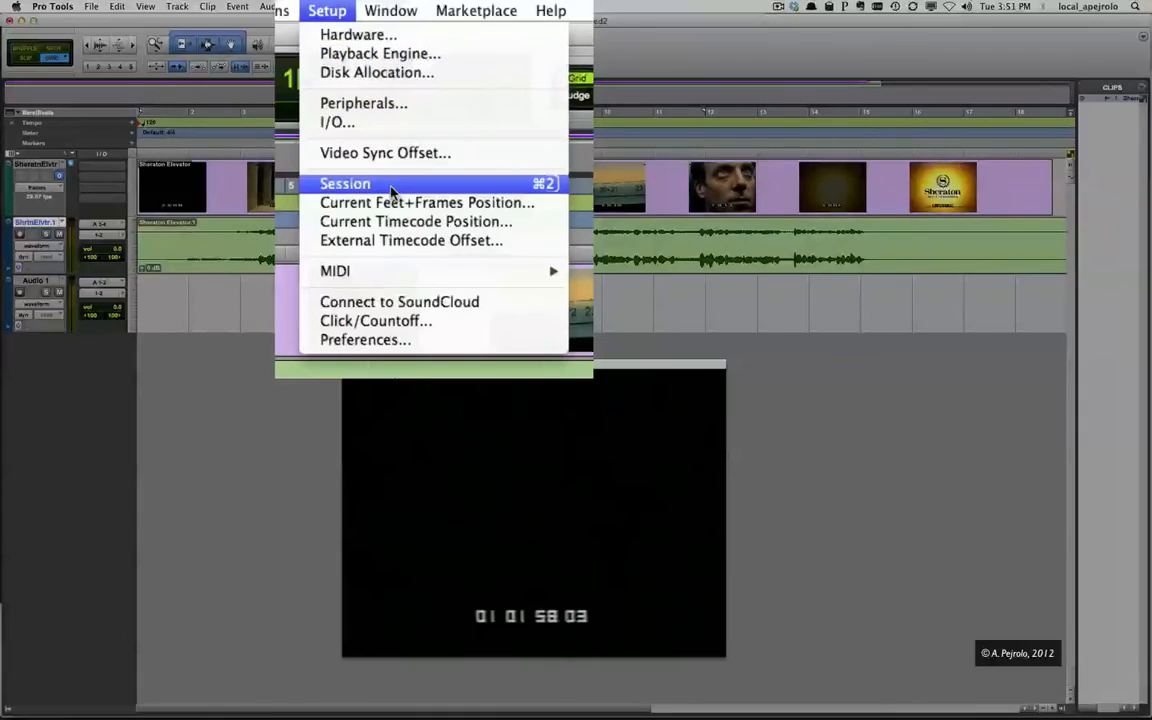
Confirm the session starts at 01:01:58;03 with a 29.97 FPS Drop timecode rate.
{"action": "left_click", "coordinate": [345, 183]}
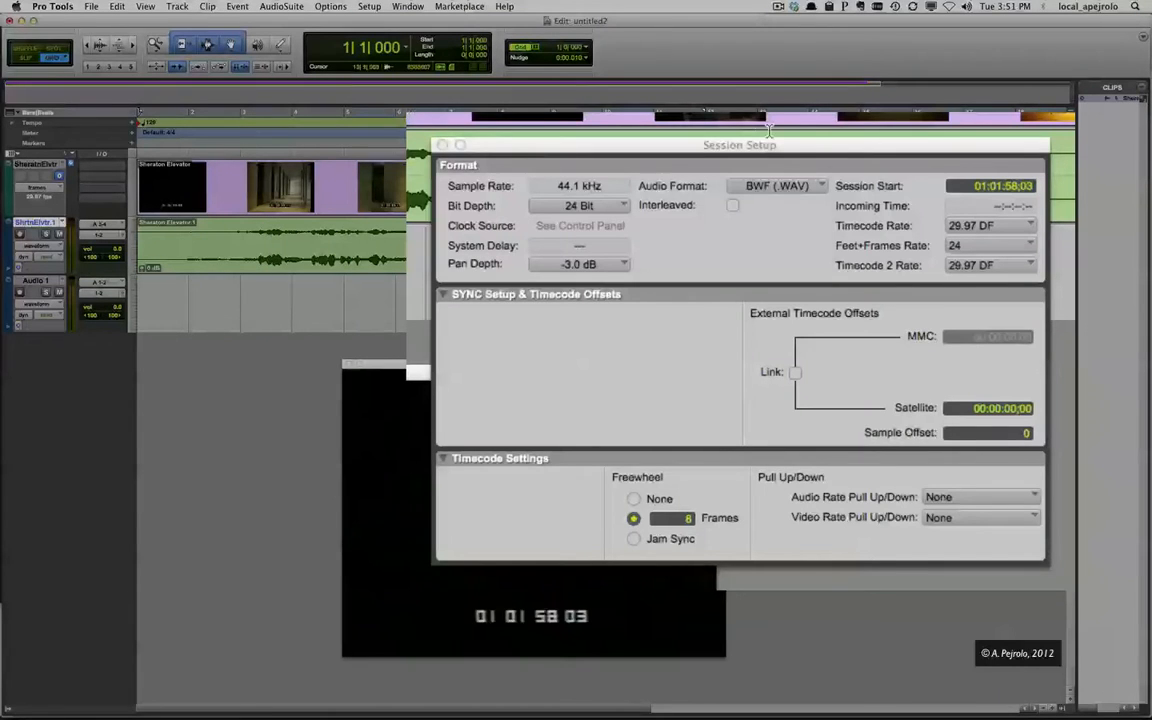
{"action": "left_click", "coordinate": [993, 186]}
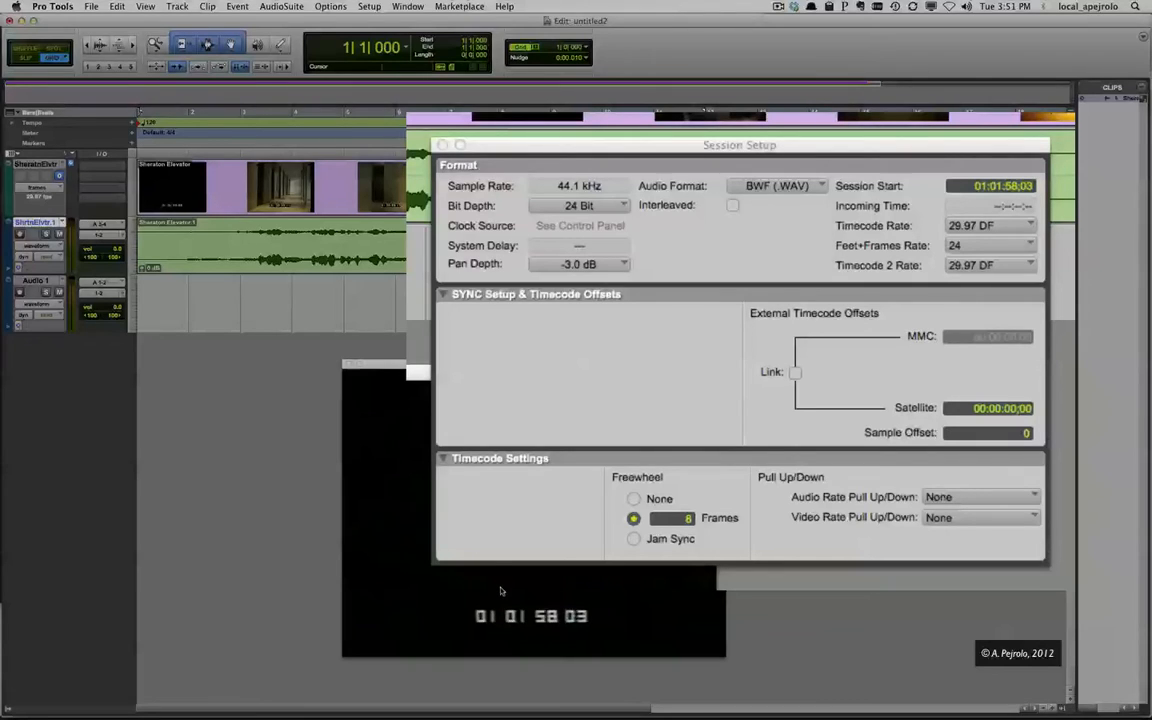
{"action": "mouse_move", "coordinate": [872, 257]}
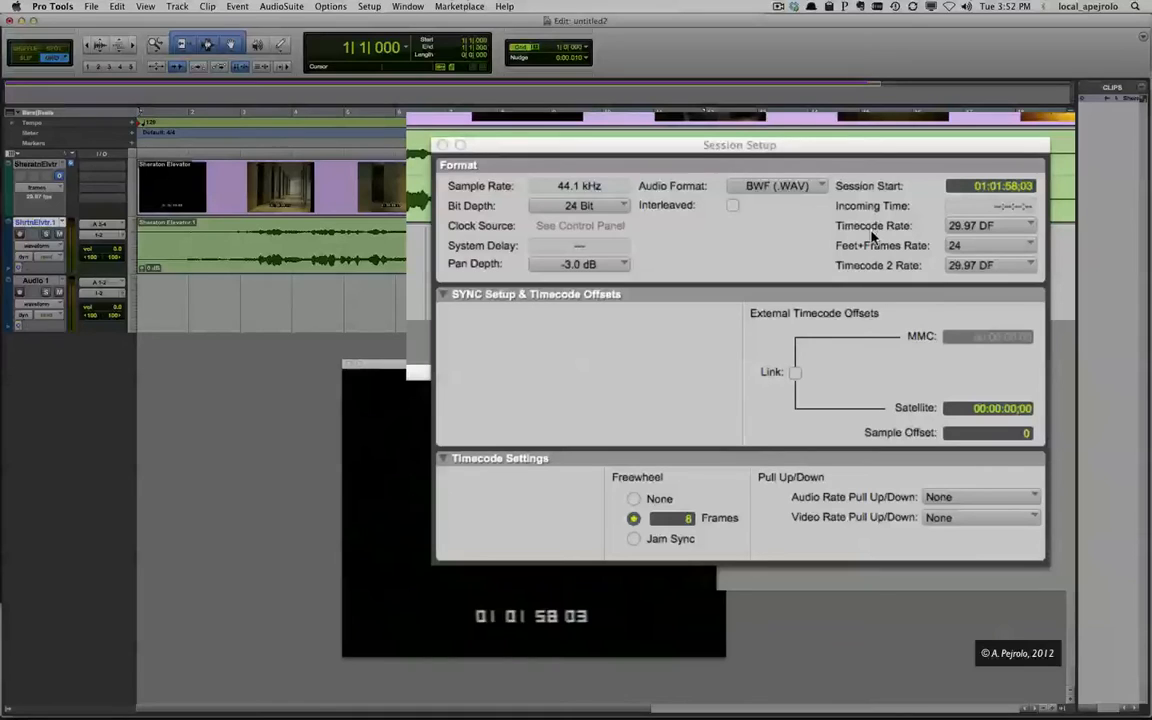
{"action": "left_click", "coordinate": [988, 225]}
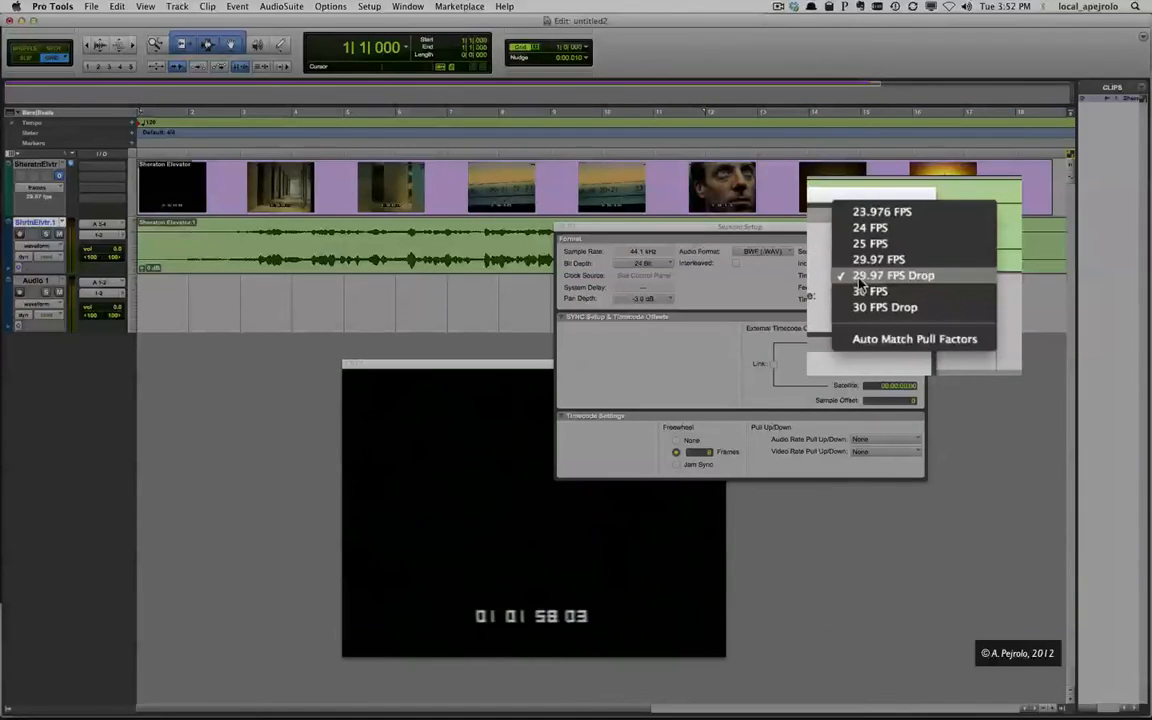
{"action": "left_click", "coordinate": [885, 275]}
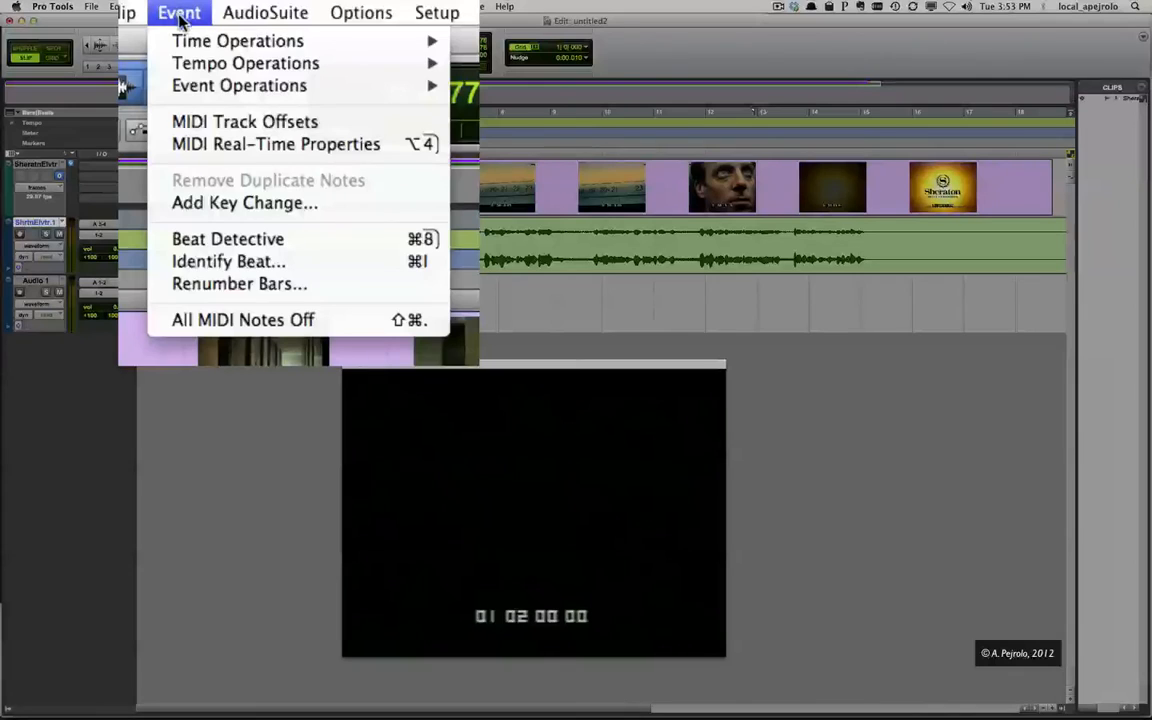
Bring up Move Song Start from the Event menu's time operations.
{"action": "left_click", "coordinate": [237, 40]}
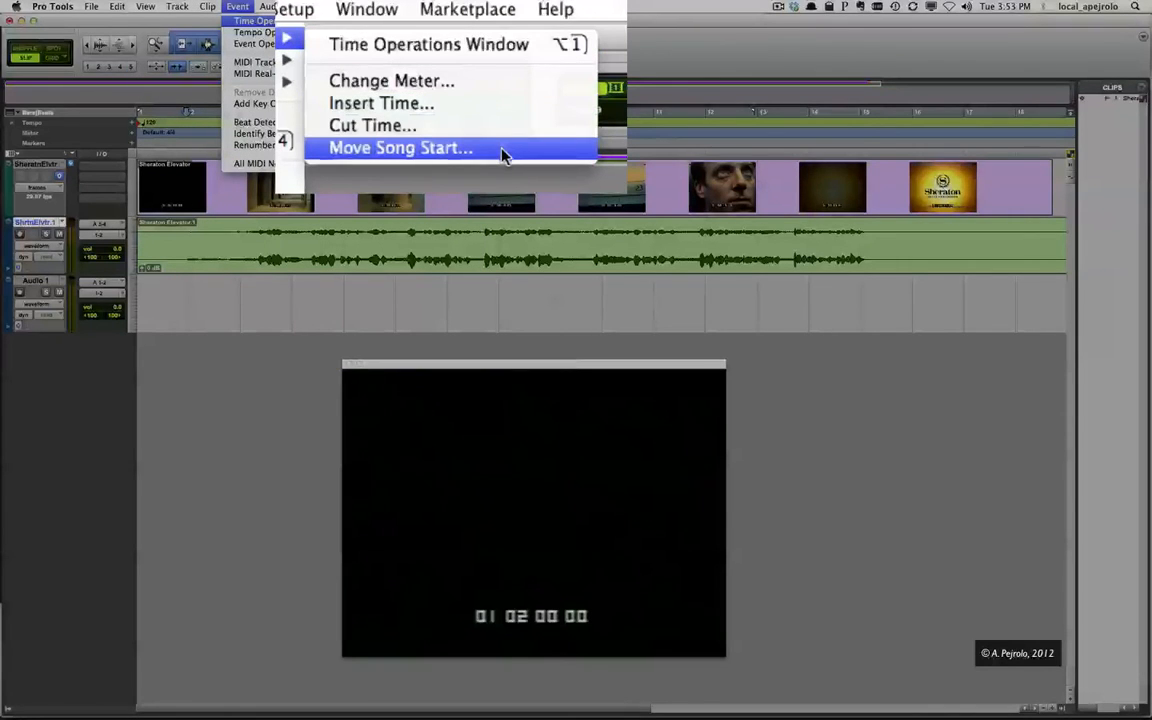
{"action": "left_click", "coordinate": [400, 148]}
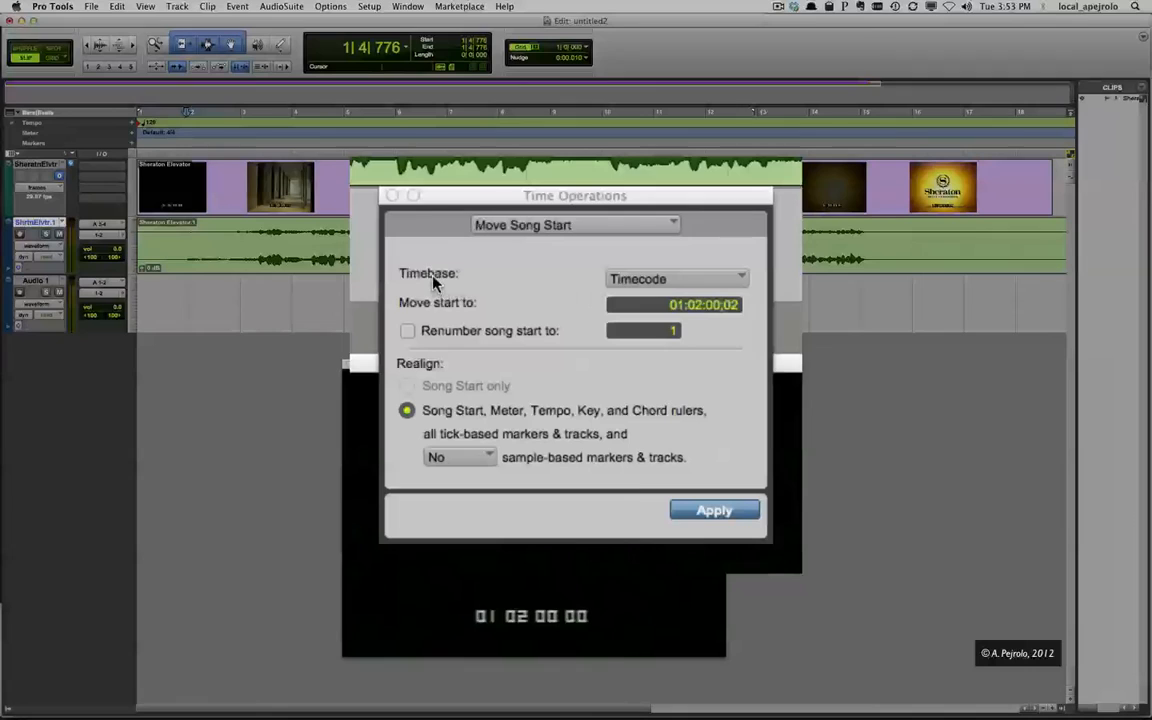
{"action": "mouse_move", "coordinate": [633, 285]}
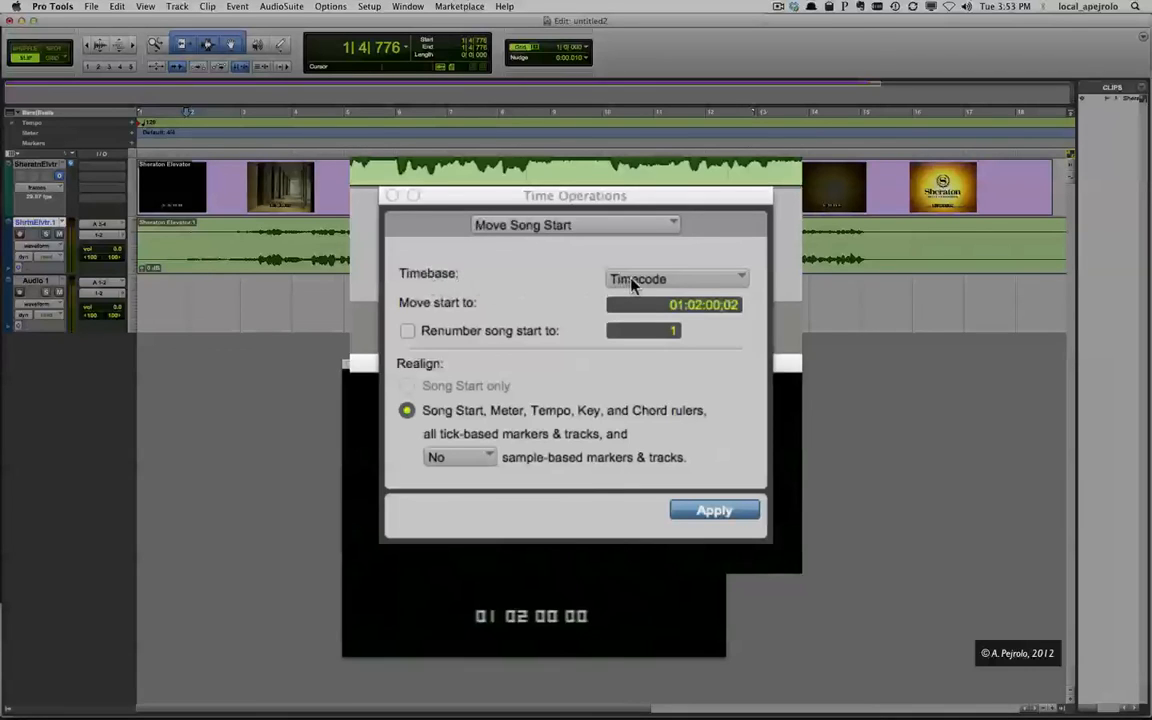
Keep Timecode timebase, set the start to 01:02:00:00, and apply.
{"action": "left_click", "coordinate": [675, 279]}
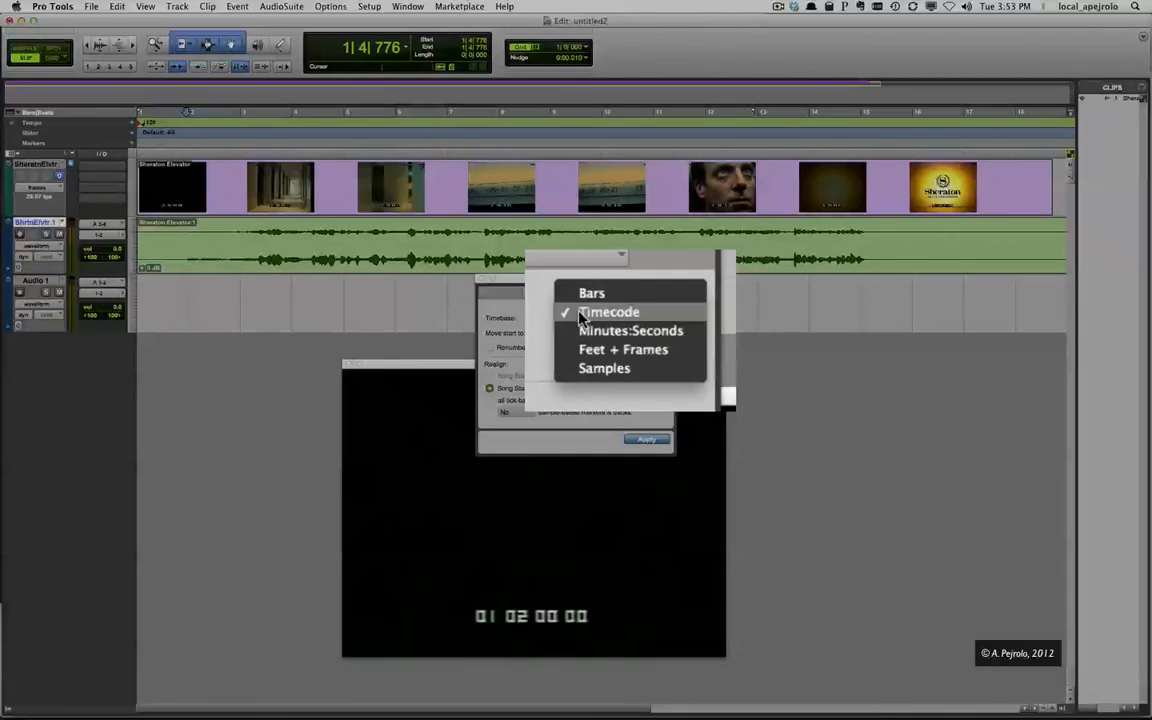
{"action": "left_click", "coordinate": [605, 311]}
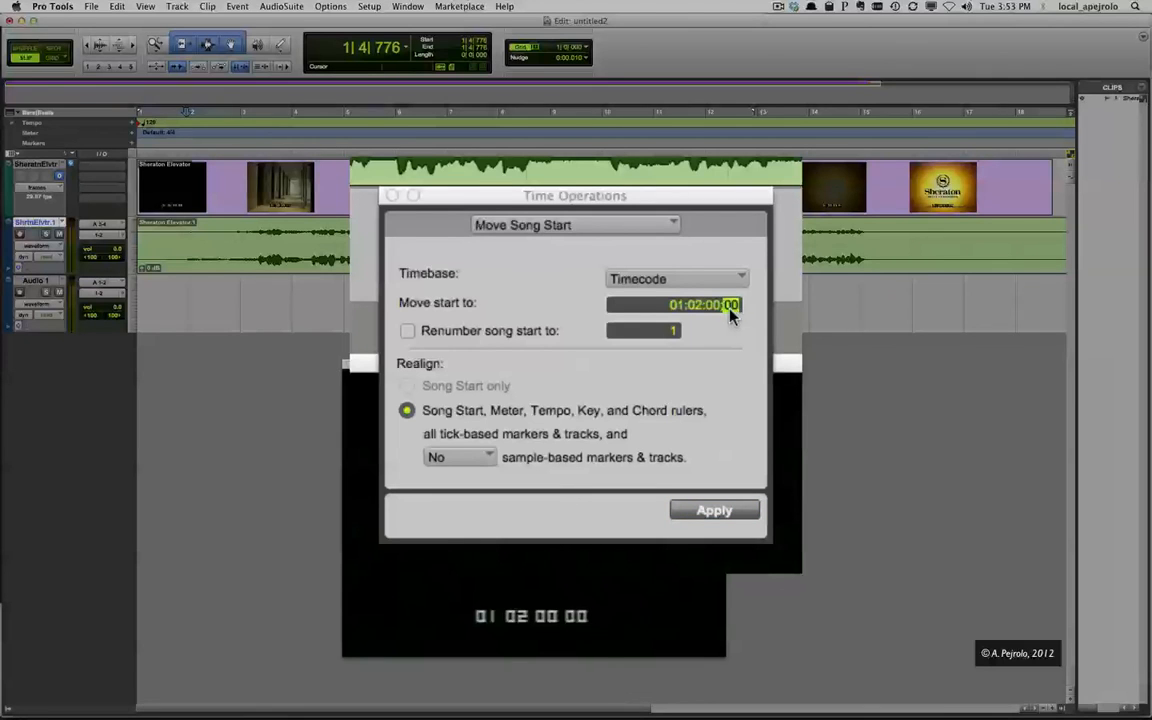
{"action": "left_click", "coordinate": [714, 510]}
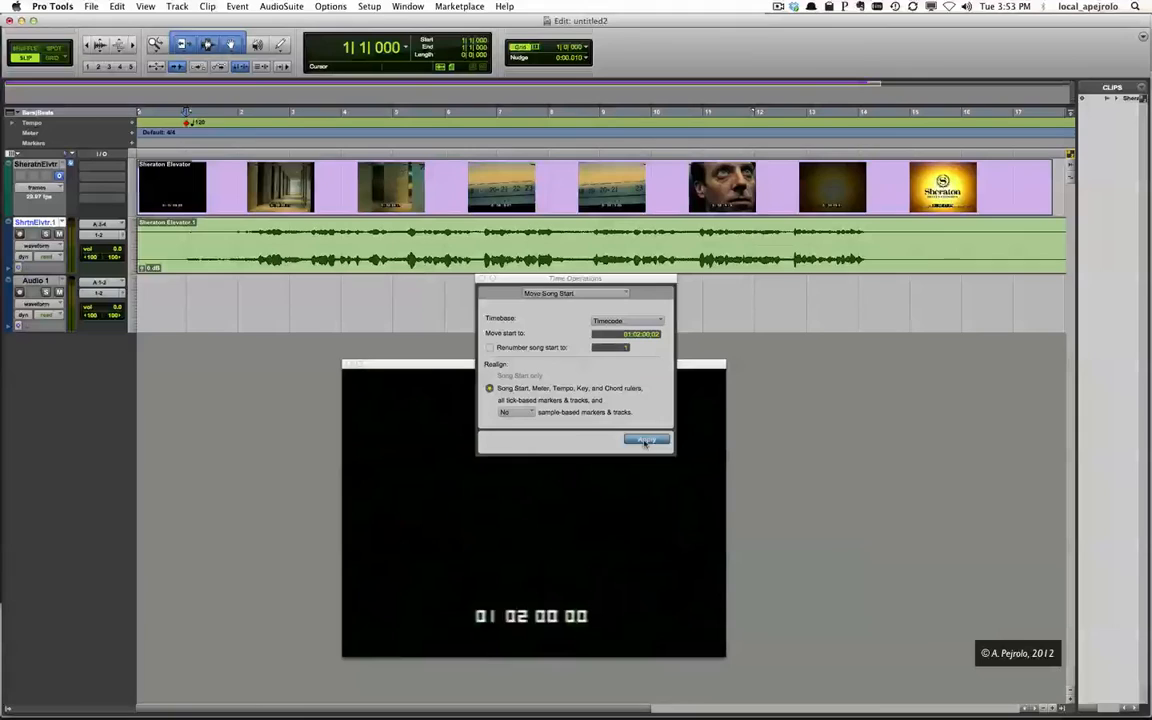
{"action": "left_click", "coordinate": [646, 440]}
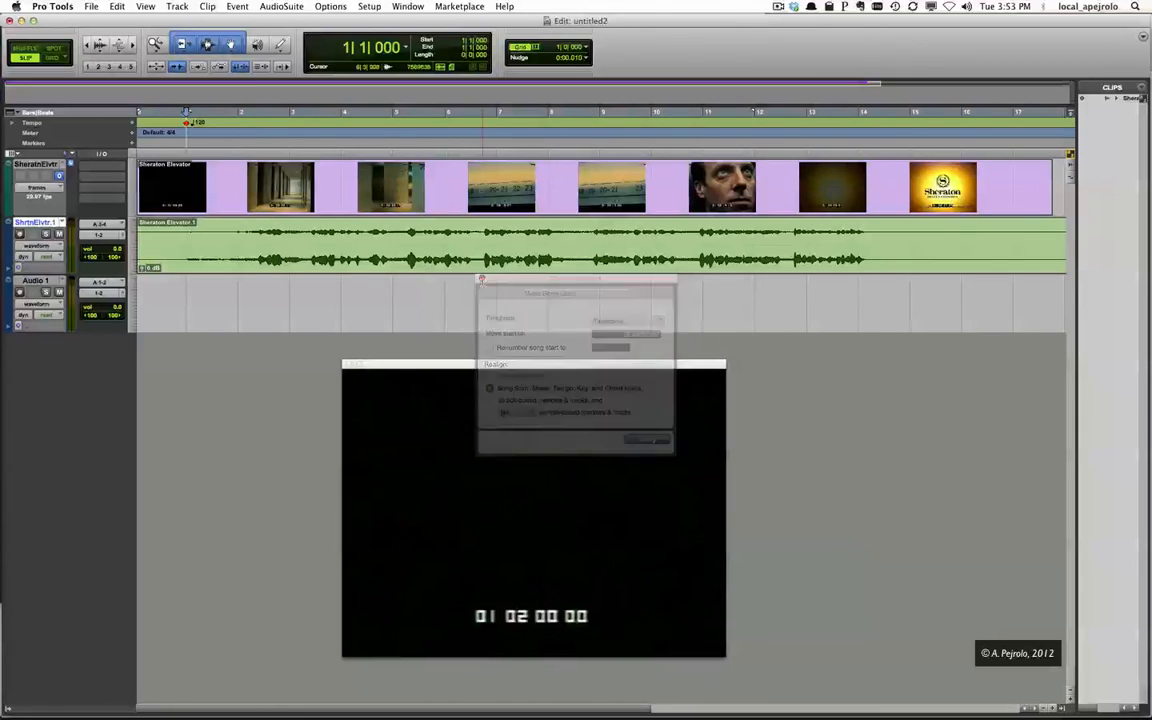